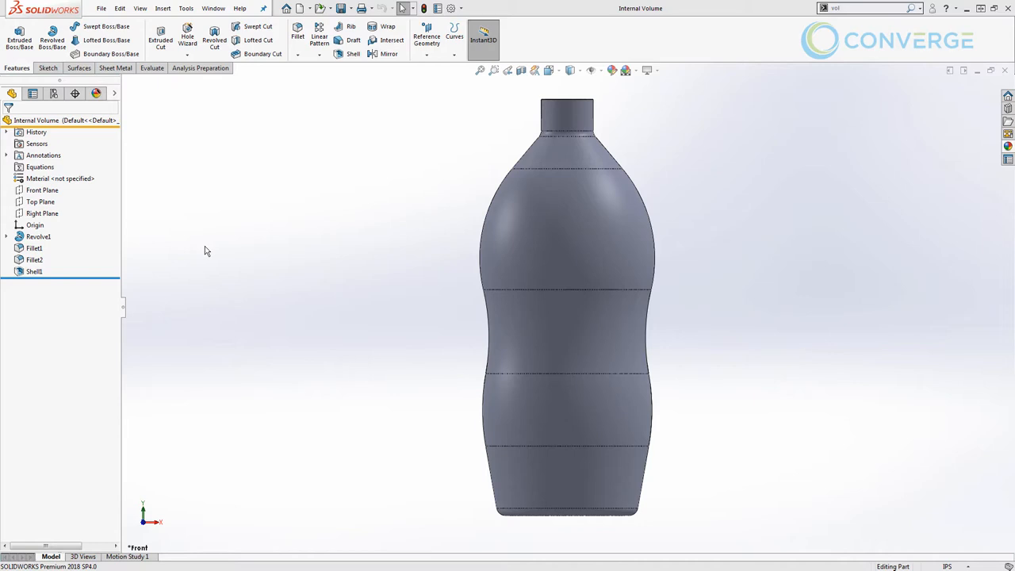
Preview a section view of the bottle through the Front Plane
left_click(521, 70)
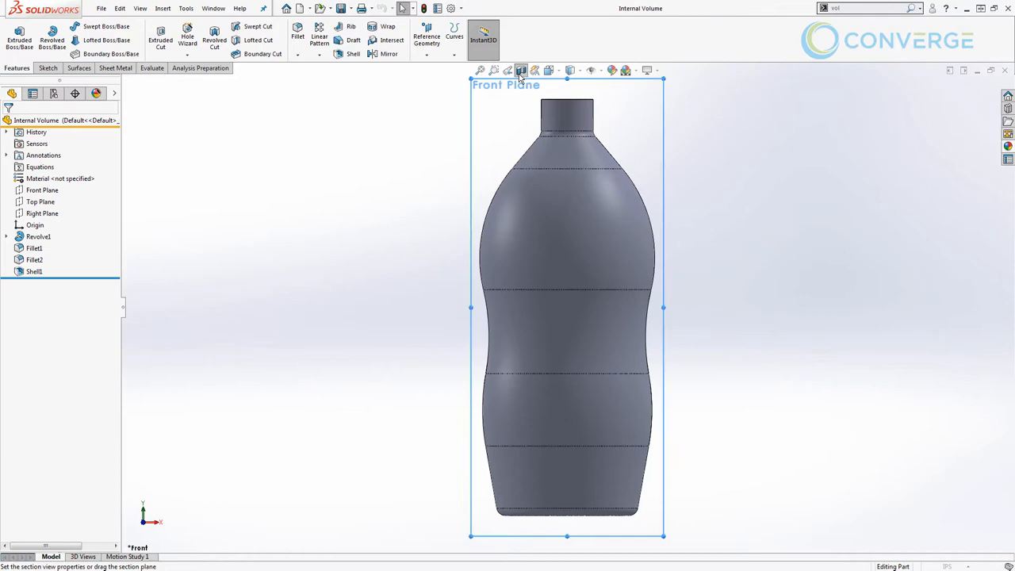
Create Plane1 offset 2.00 in from the neck's top face, flipped into the bottle
left_click(520, 70)
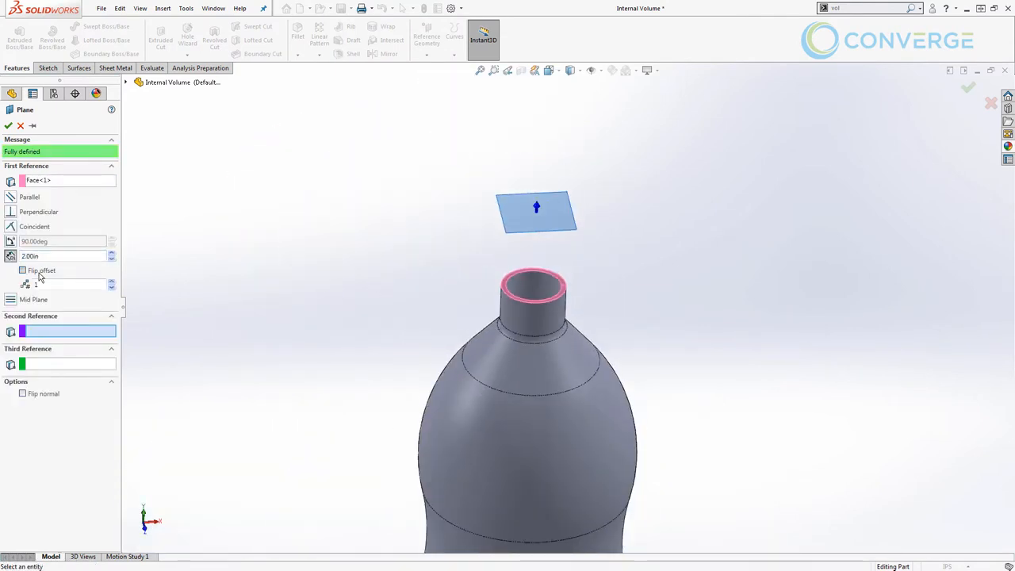
left_click(23, 271)
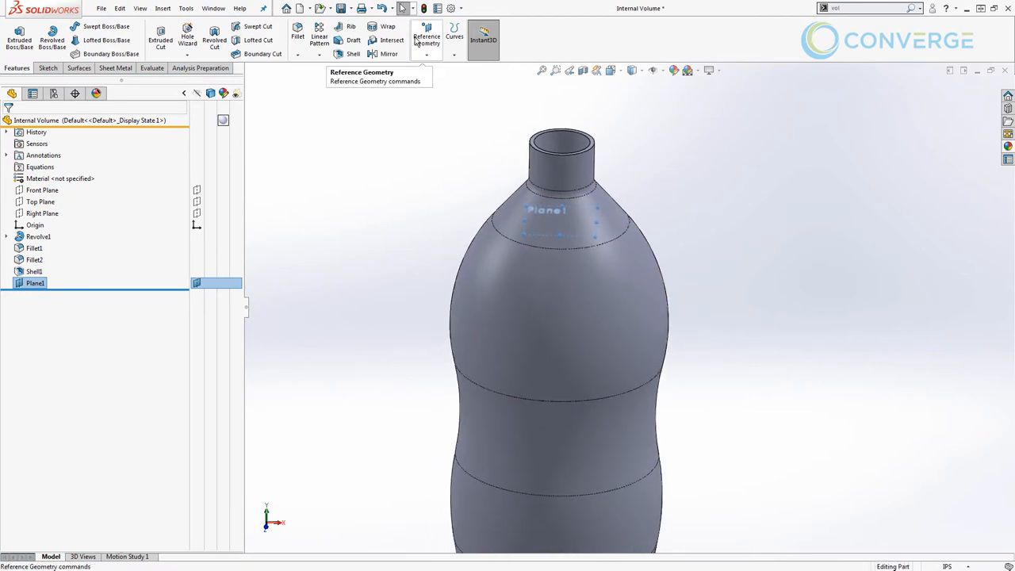
Intersect Plane1 with Shell1, keeping the internal region as a second solid body
left_click(391, 40)
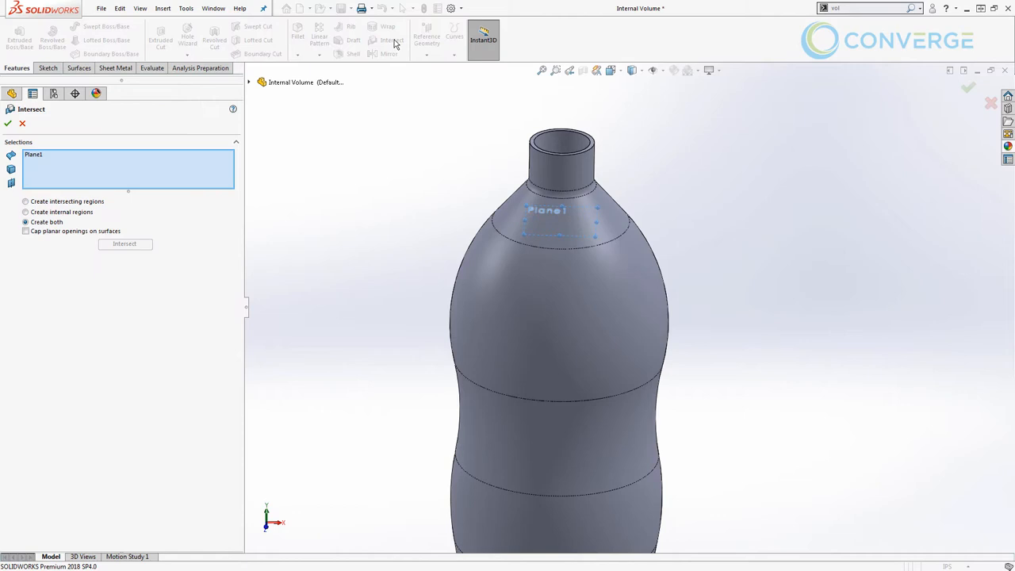
left_click(26, 212)
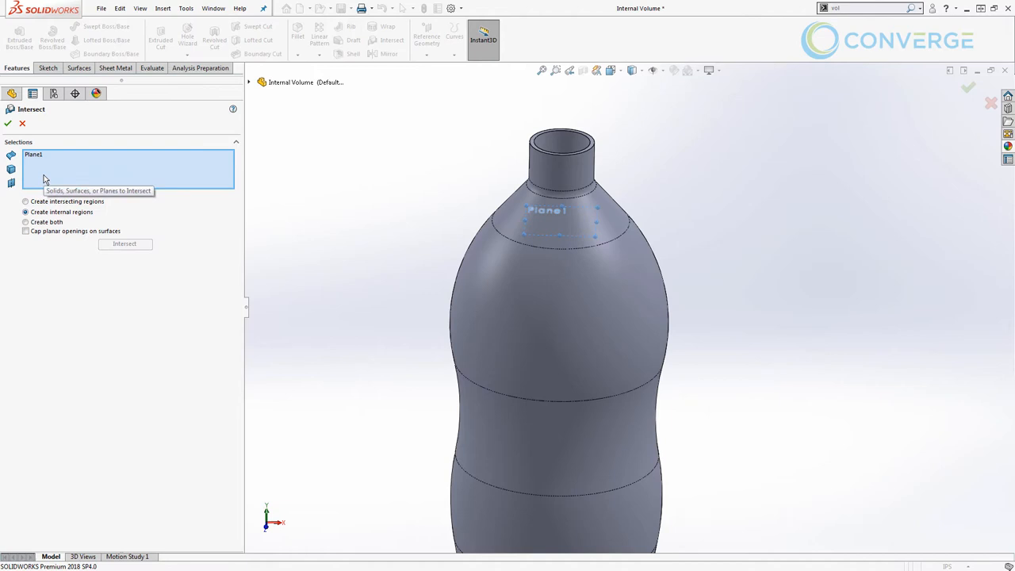
left_click(563, 293)
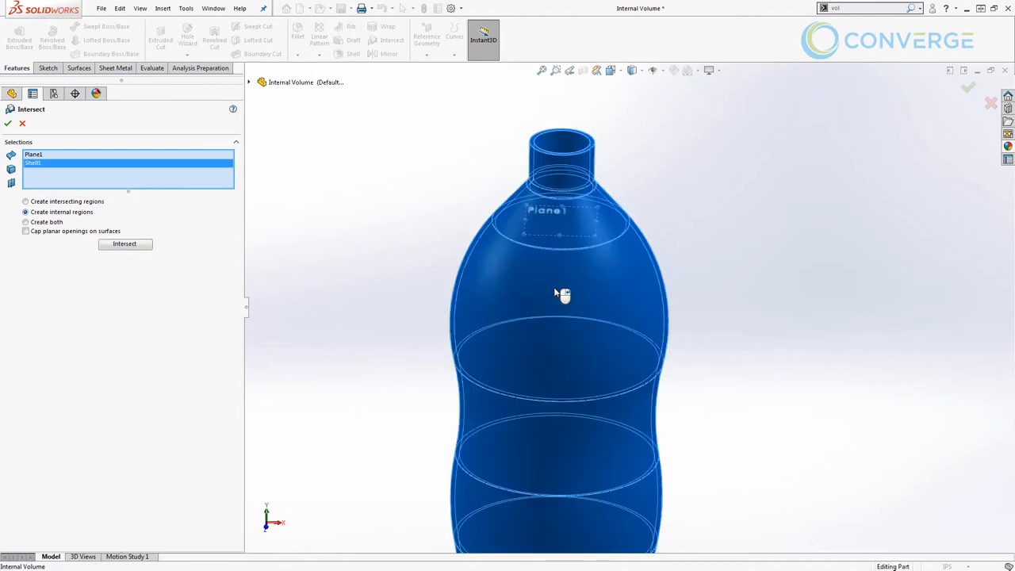
left_click(125, 244)
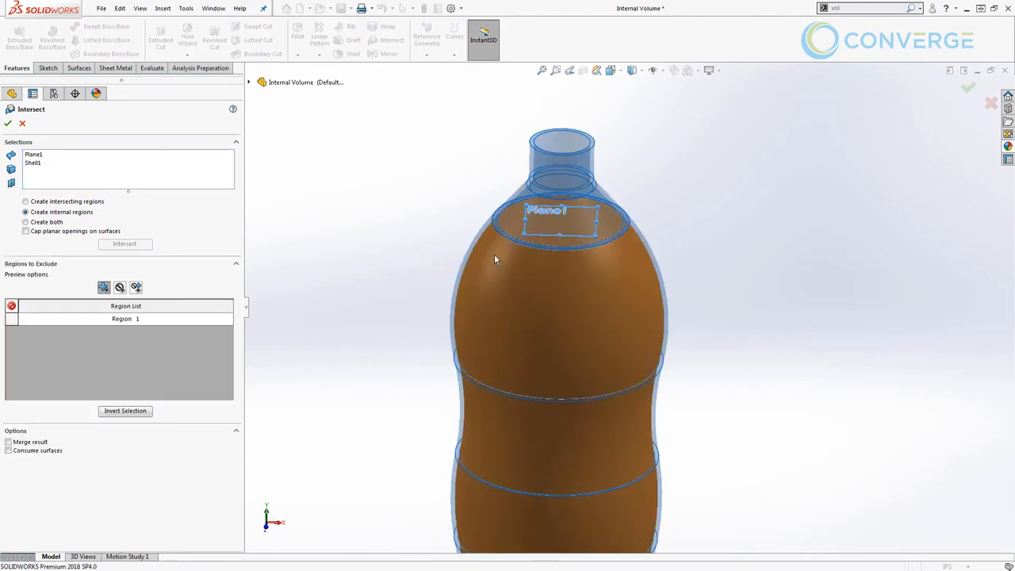
mouse_move(499, 277)
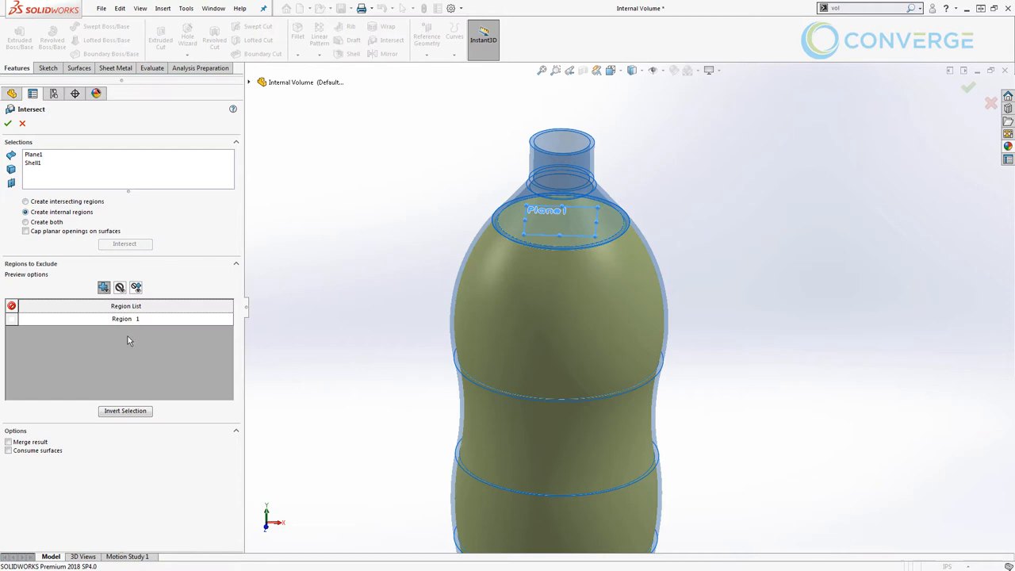
left_click(8, 122)
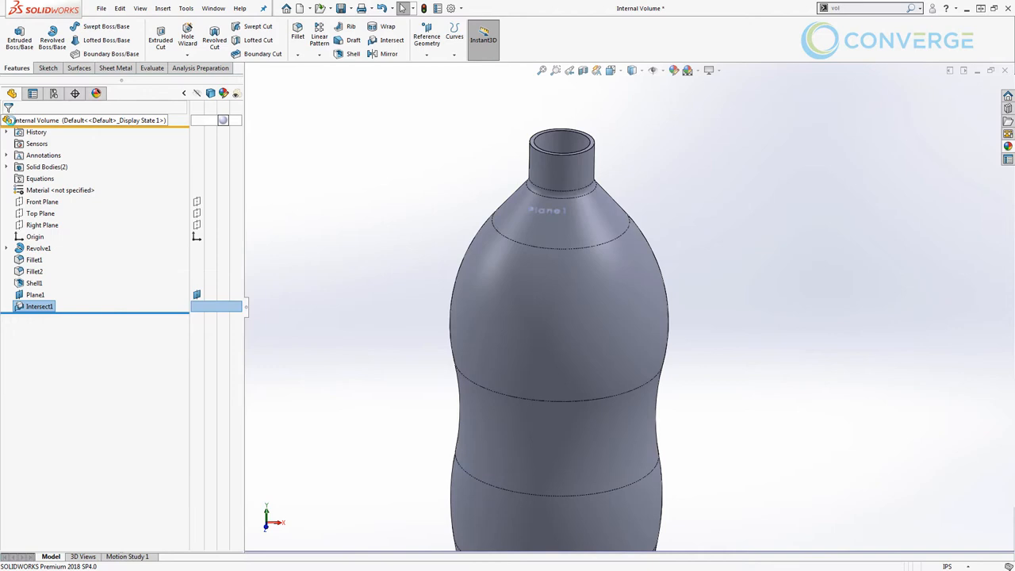
Rename solid body Intersect1[1] to Fluid and give it a reddish-brown appearance
left_click(7, 166)
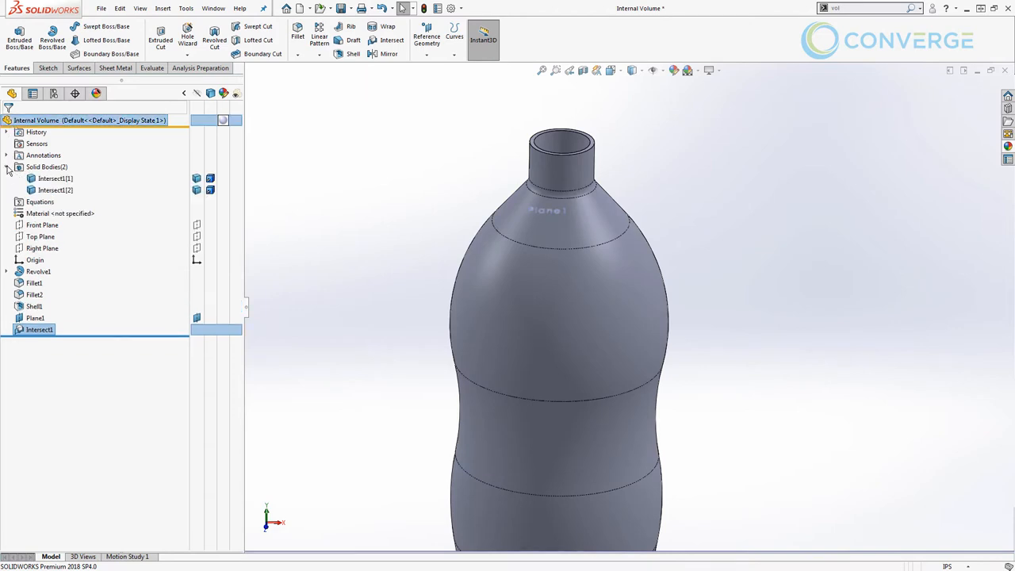
left_click(54, 177)
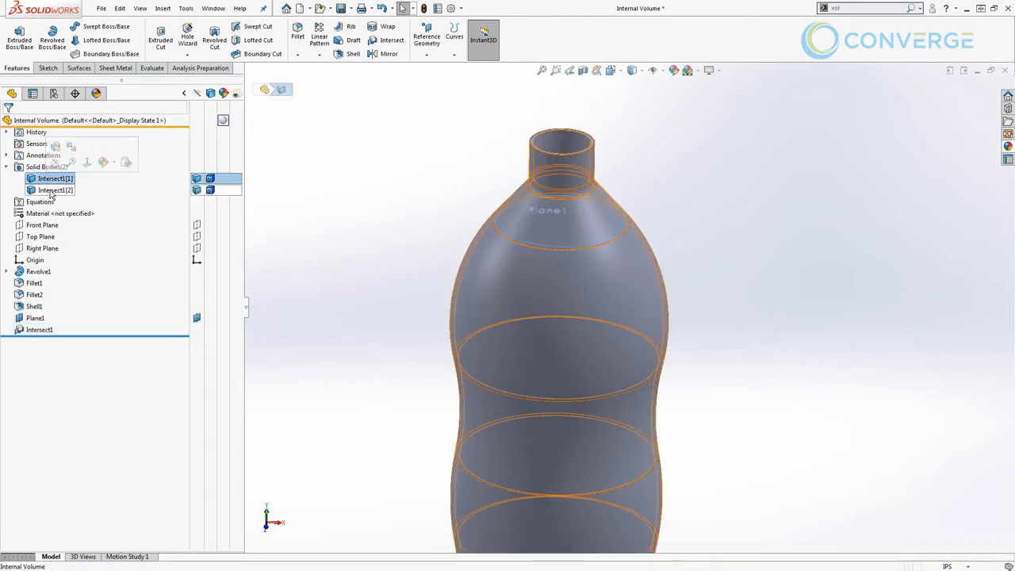
left_click(55, 178)
type("Fluid")
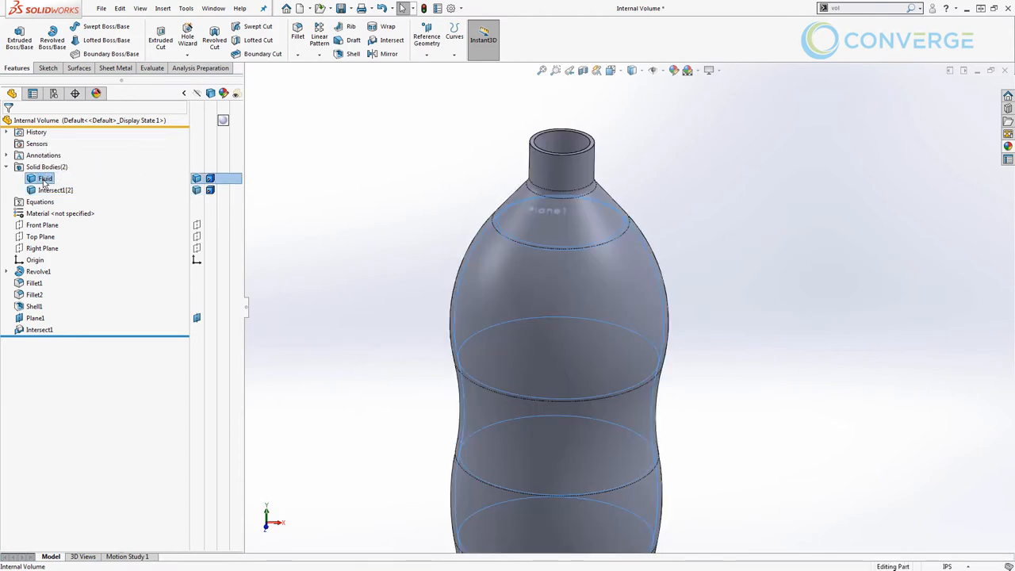
left_click(55, 191)
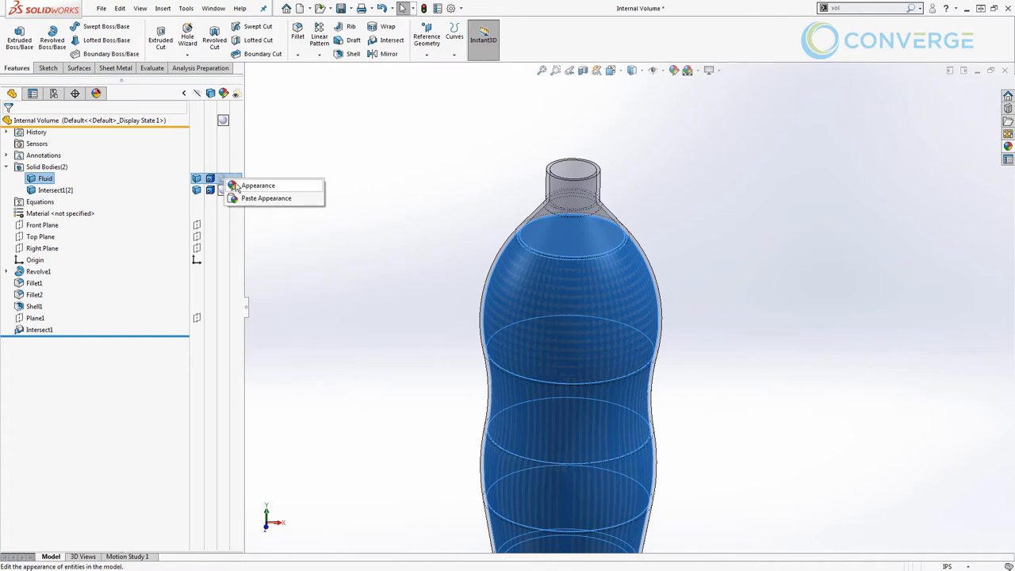
left_click(258, 185)
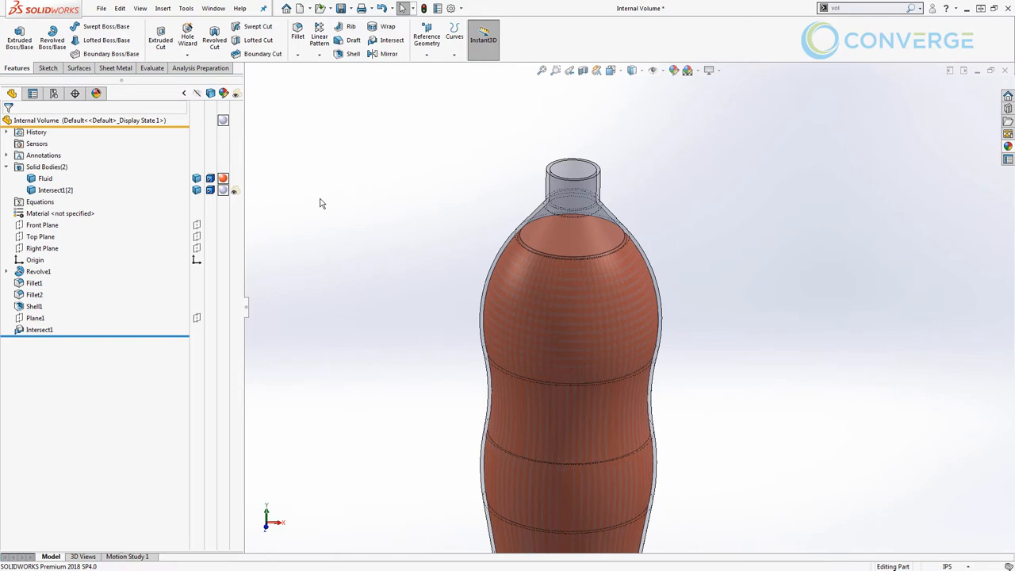
mouse_move(157, 77)
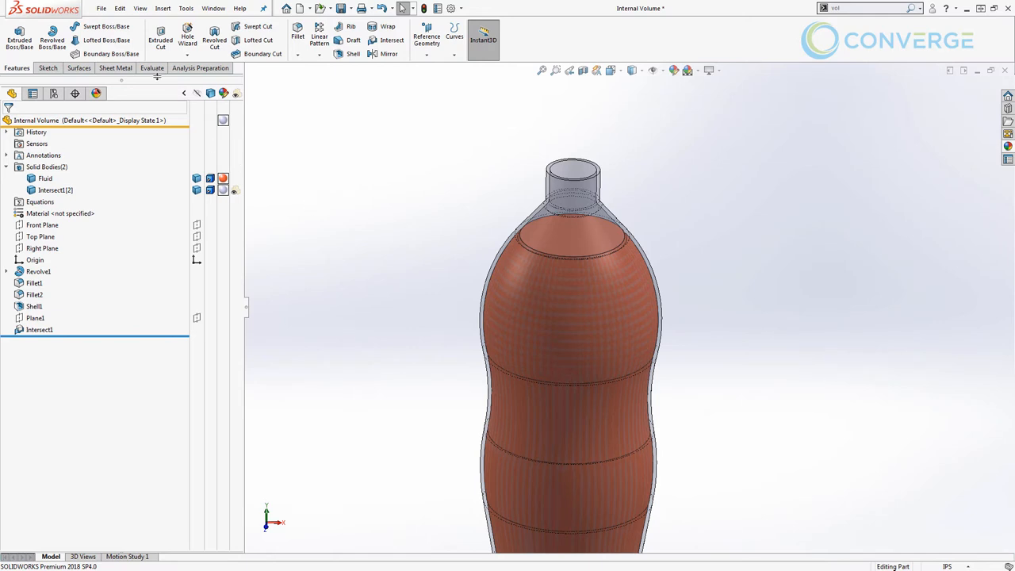
left_click(150, 67)
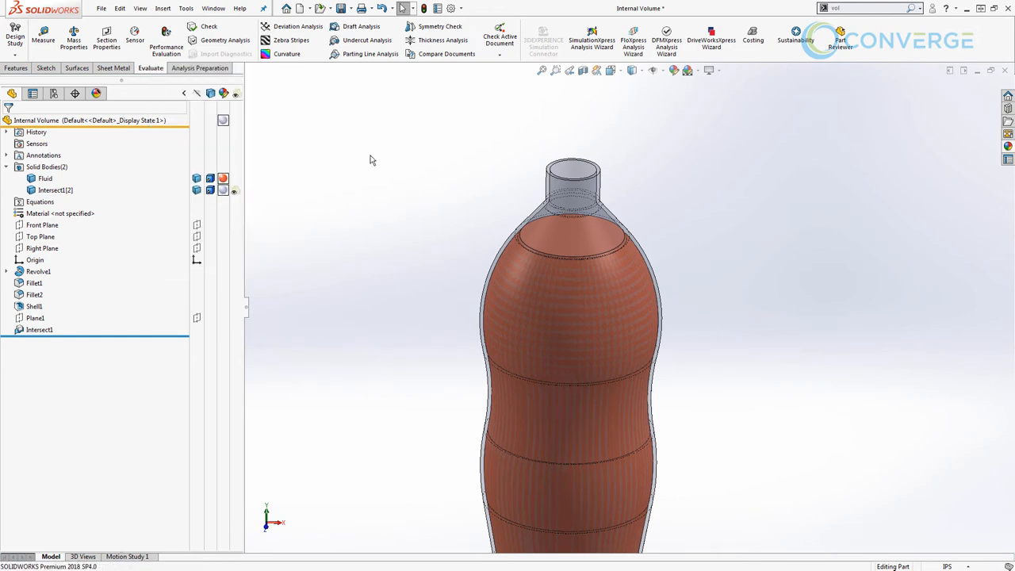
Open Mass Properties and clear its selection so no body is measured yet
right_click(371, 161)
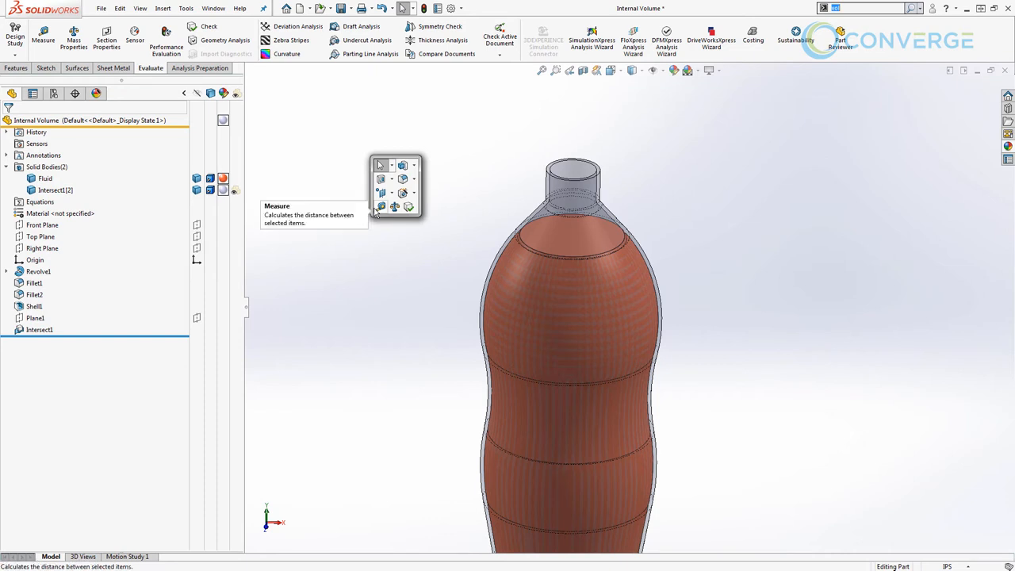
mouse_move(396, 224)
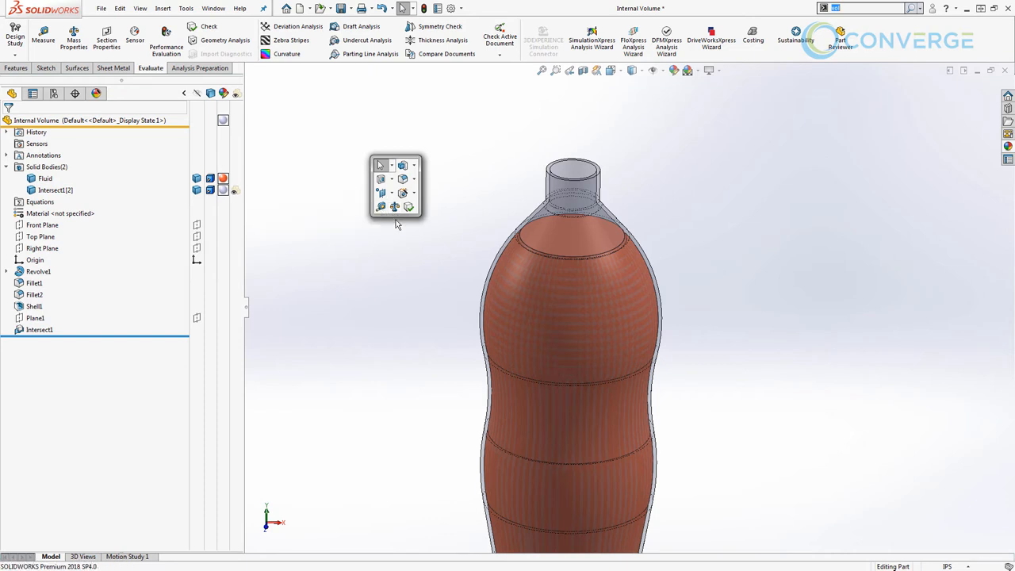
left_click(391, 227)
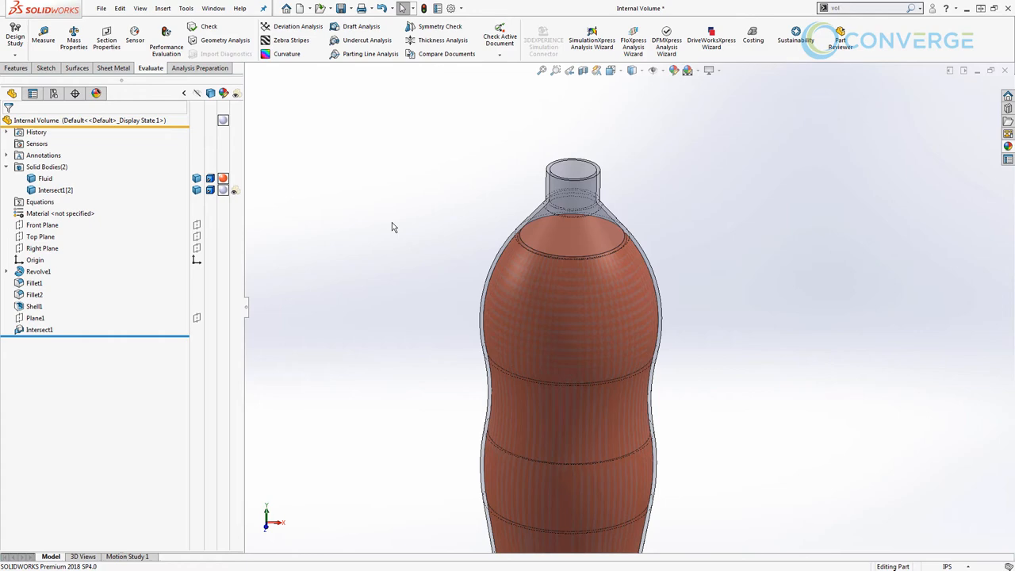
left_click(74, 36)
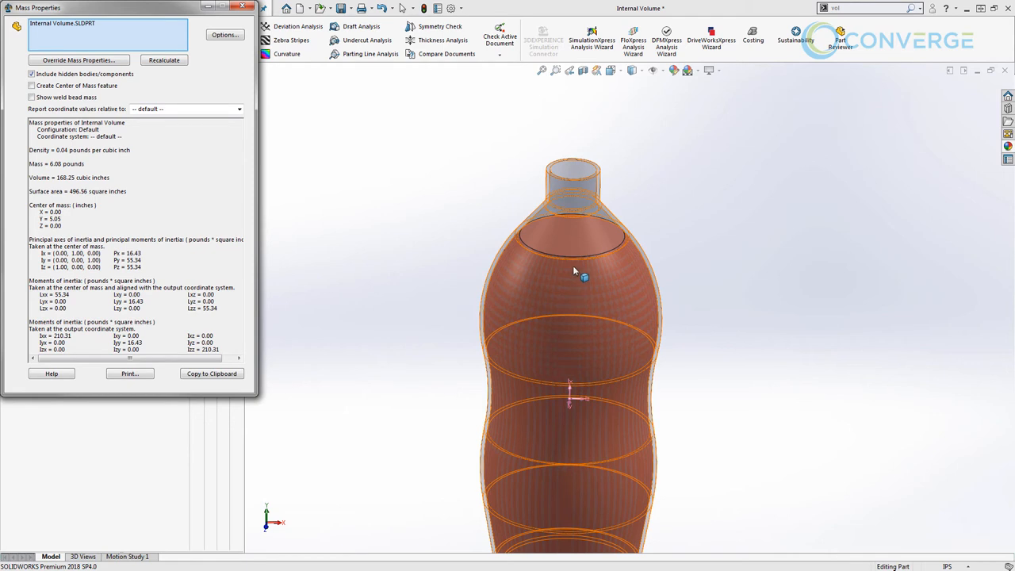
right_click(584, 276)
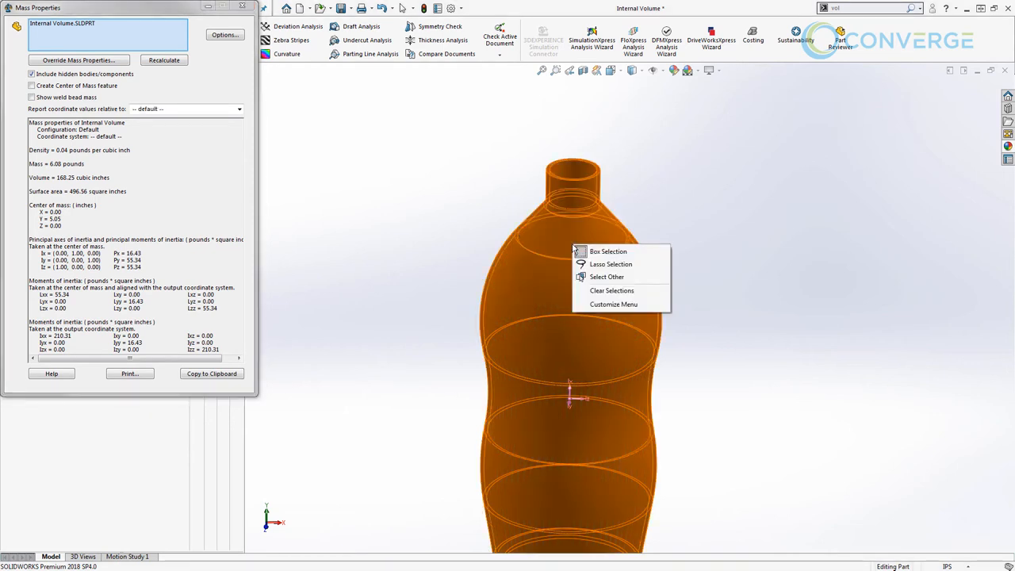
mouse_move(618, 282)
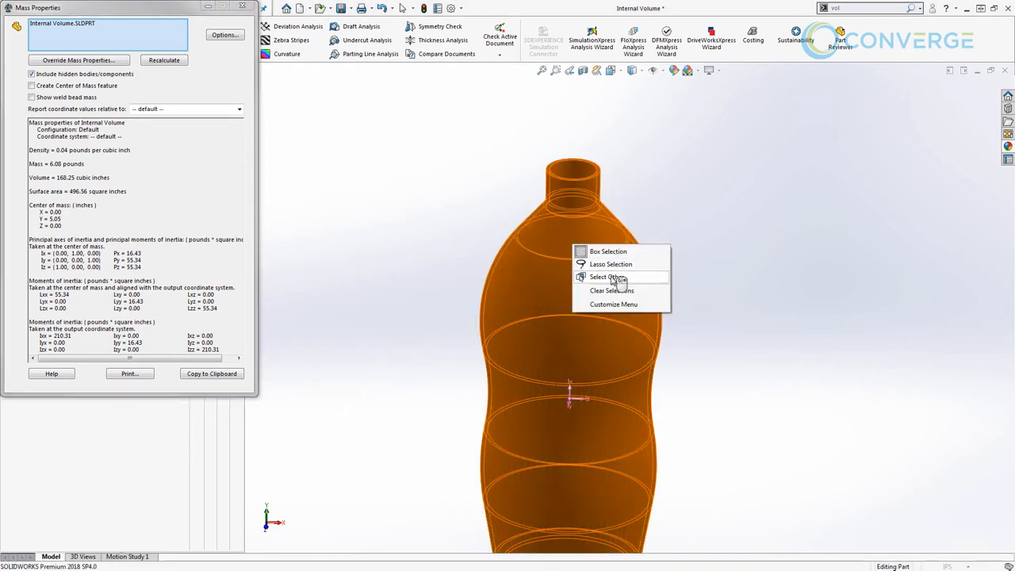
left_click(608, 277)
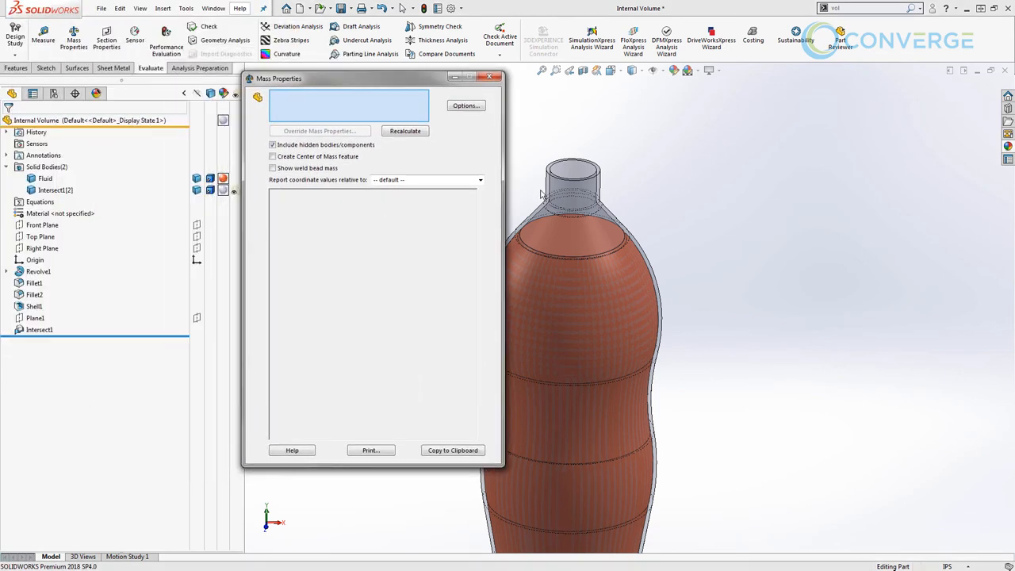
Recalculate Mass Properties for the Fluid body alone: 151.35 cubic inches, 5.47 pounds
left_click(577, 273)
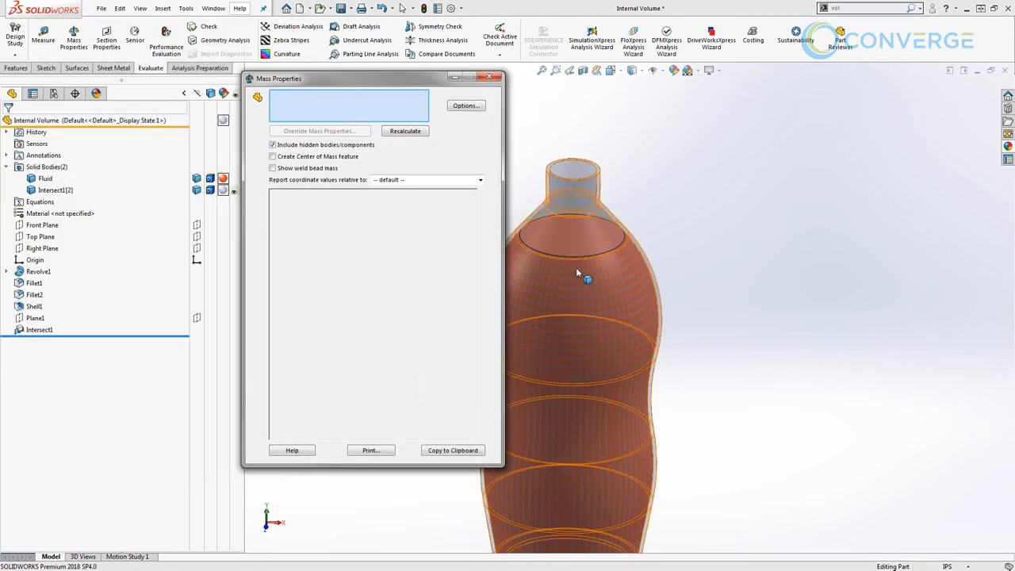
left_click(42, 178)
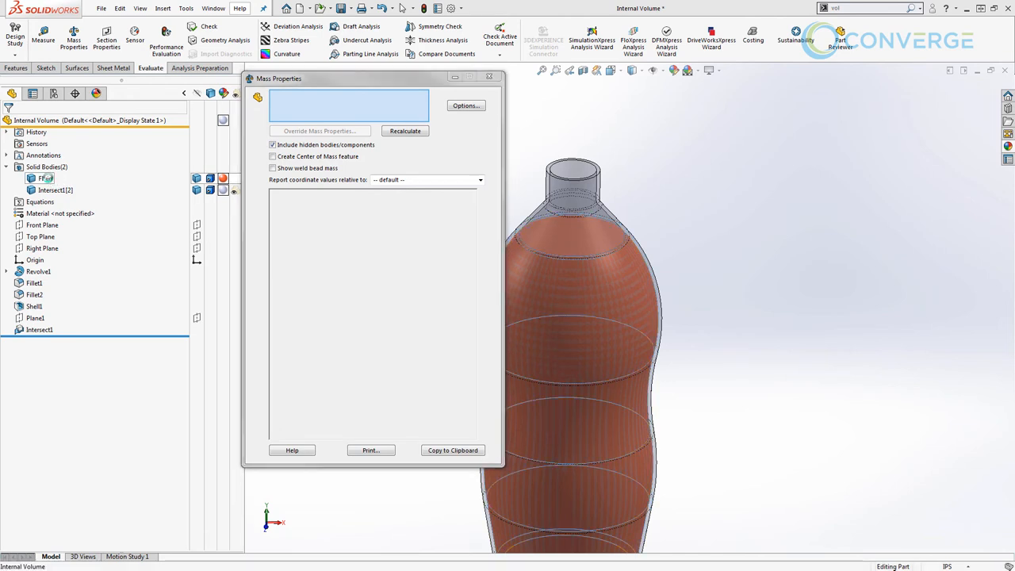
left_click(46, 179)
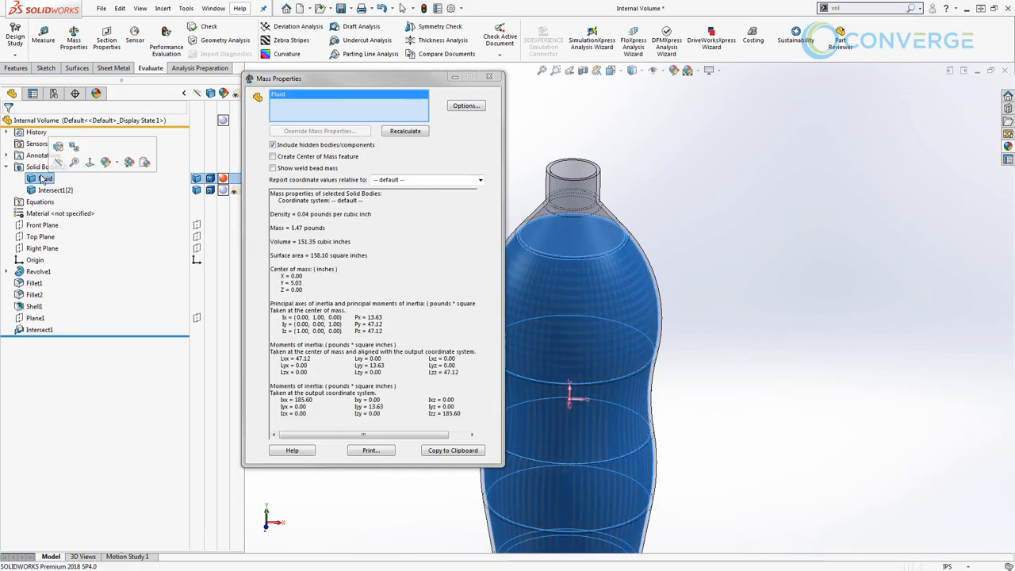
left_click(405, 131)
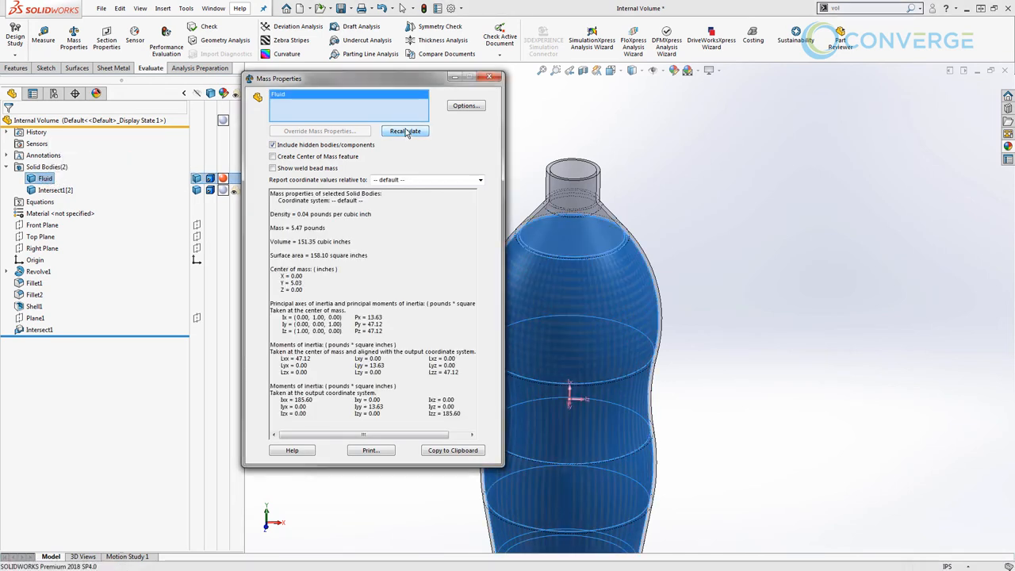
left_click(404, 131)
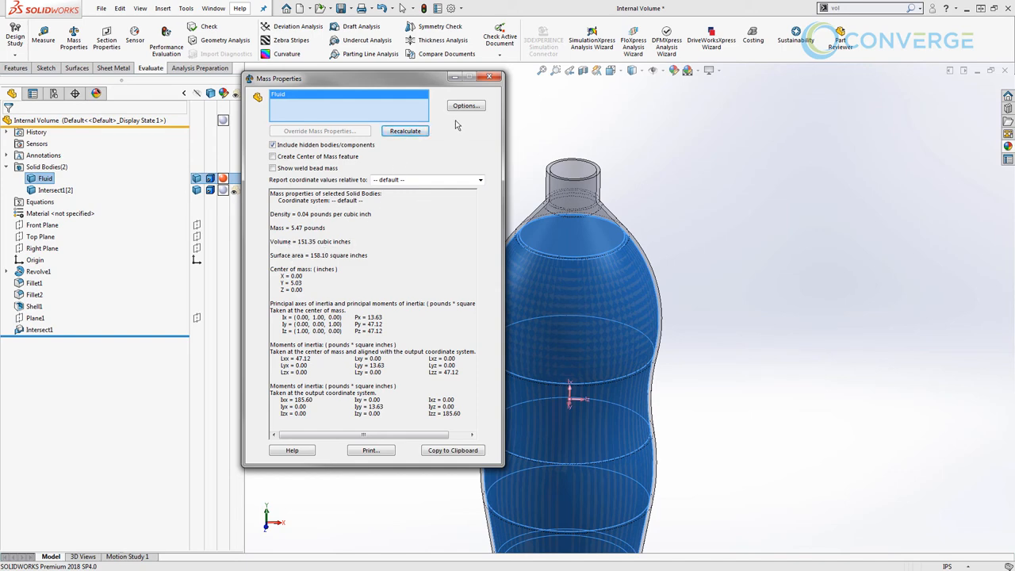
left_click(489, 77)
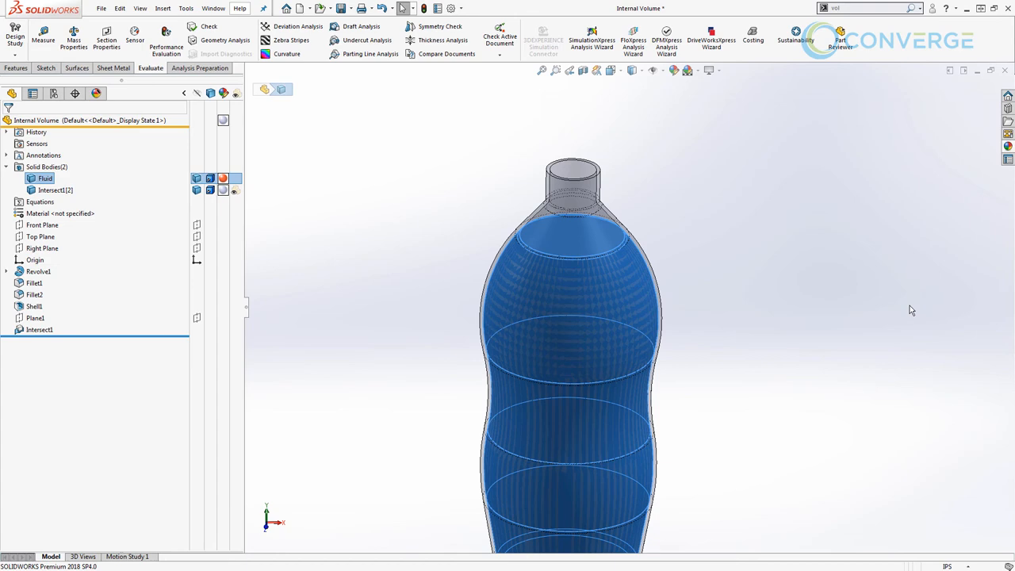
mouse_move(957, 370)
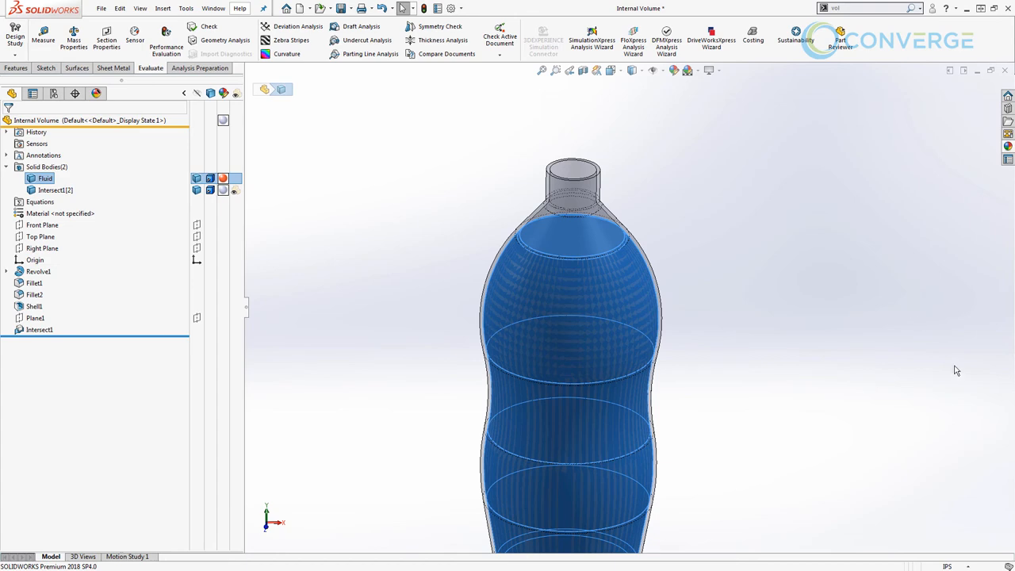
left_click(947, 566)
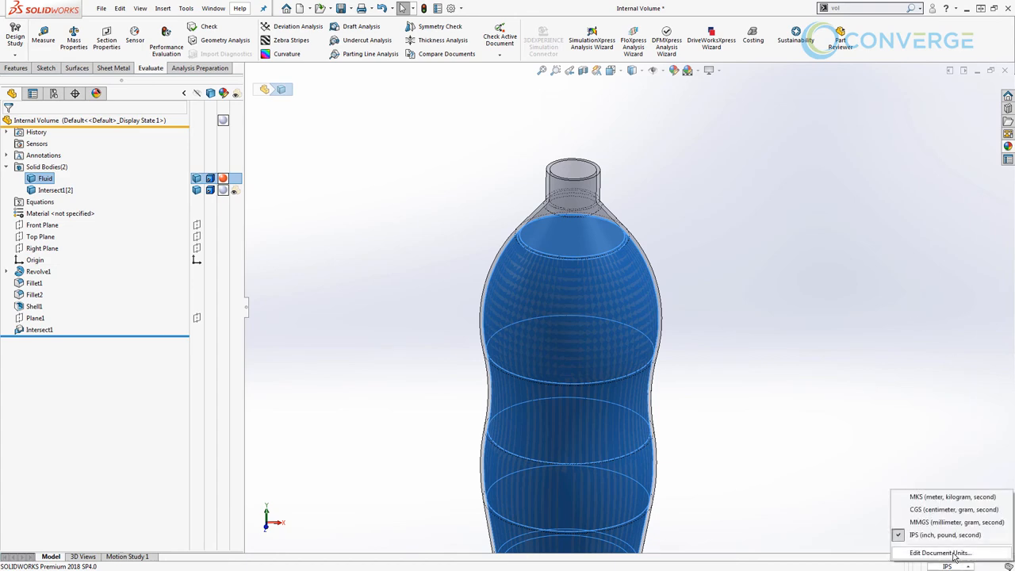
Switch document units to a Custom system with volume in US fluid ounces
left_click(941, 553)
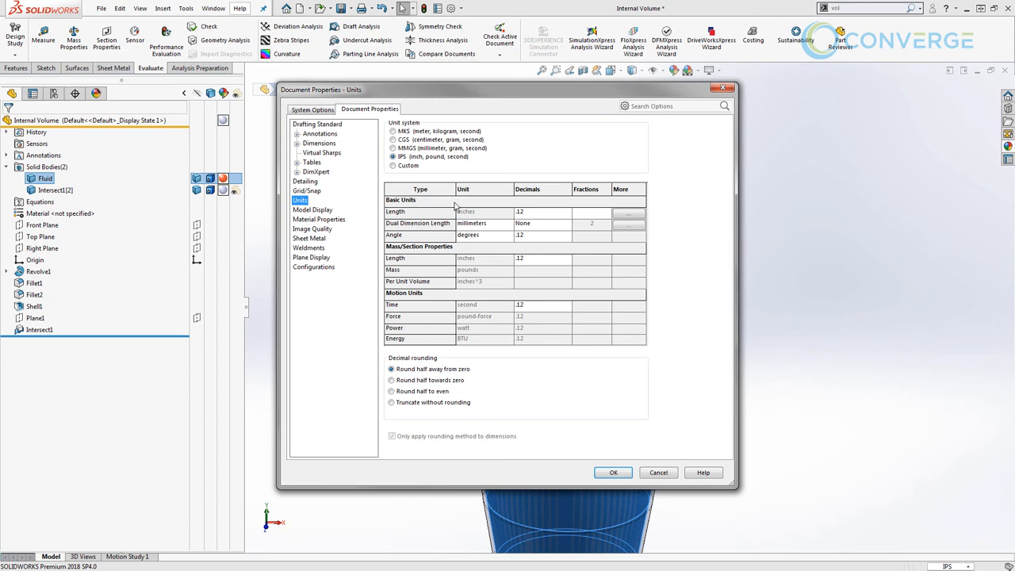
left_click(392, 165)
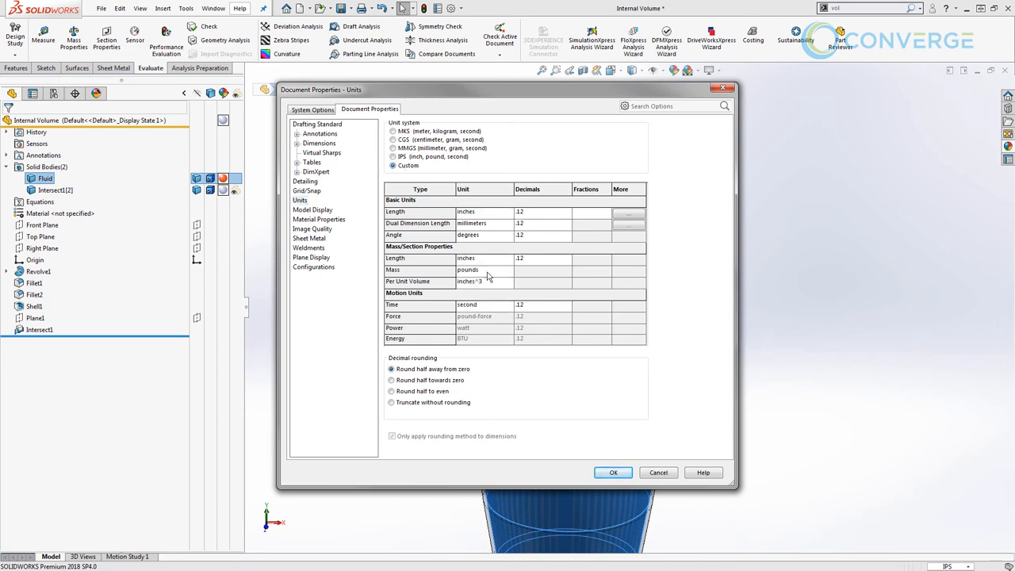
left_click(509, 282)
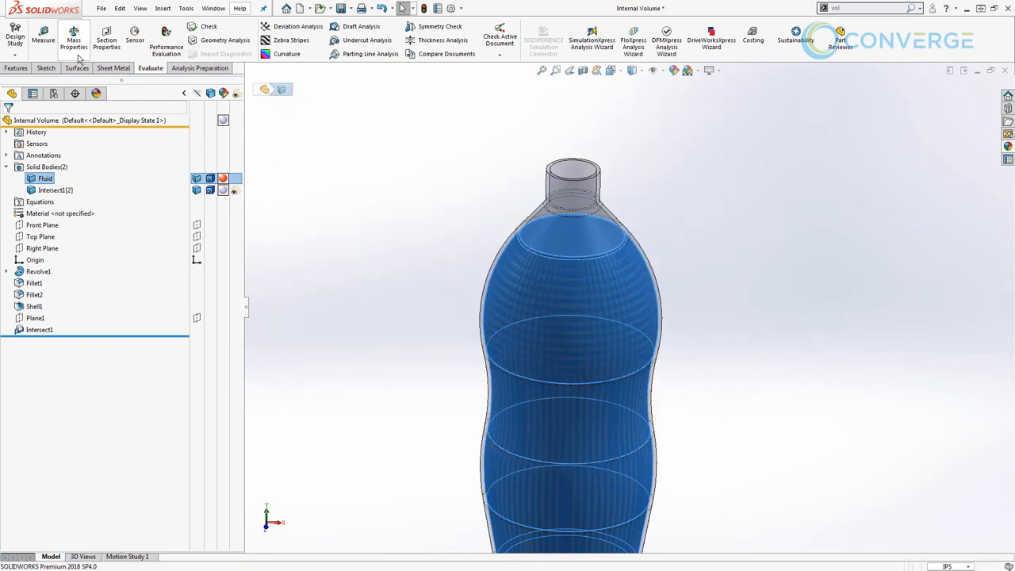
Rerun Mass Properties to read the Fluid volume as 83.87 US fluid ounces
left_click(73, 39)
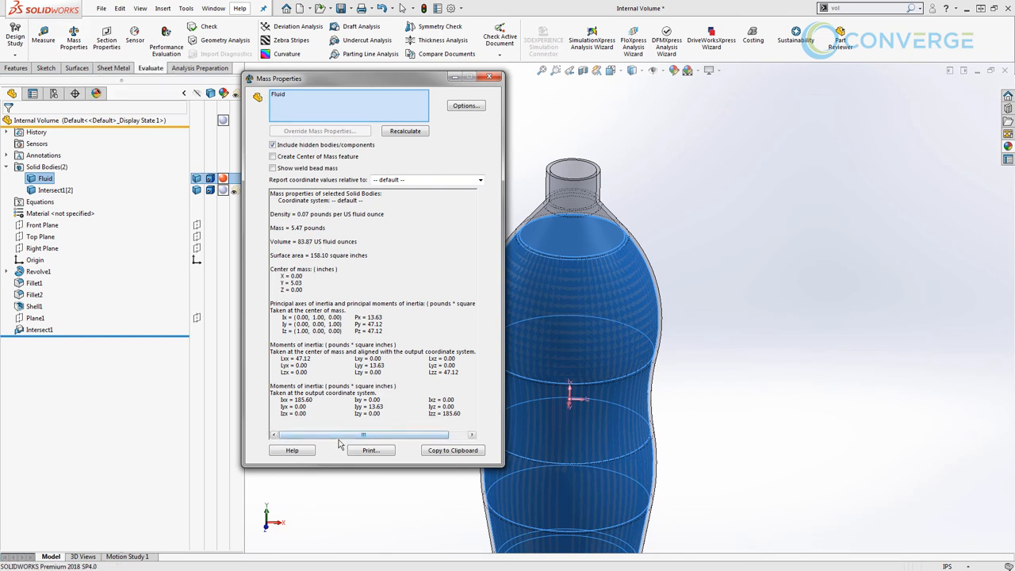
left_click(489, 77)
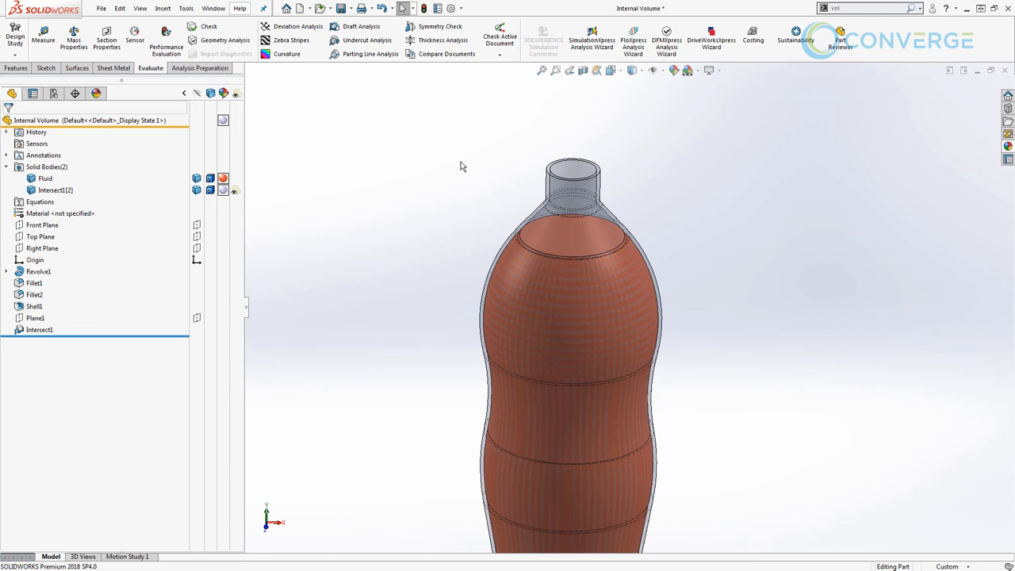
mouse_move(308, 213)
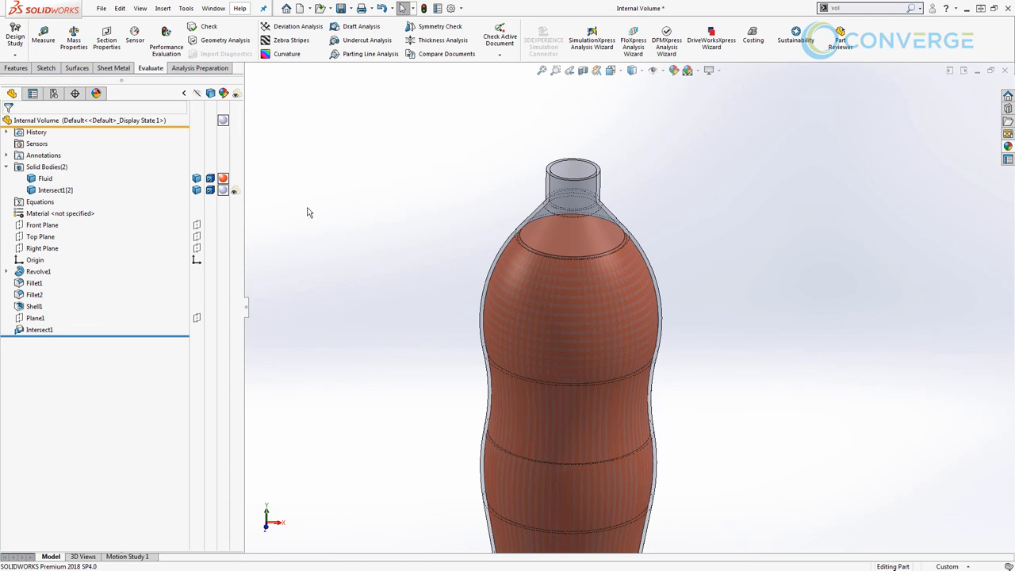
Show Revolve1's dimensions and open the 12.00 overall height for editing
left_click(38, 272)
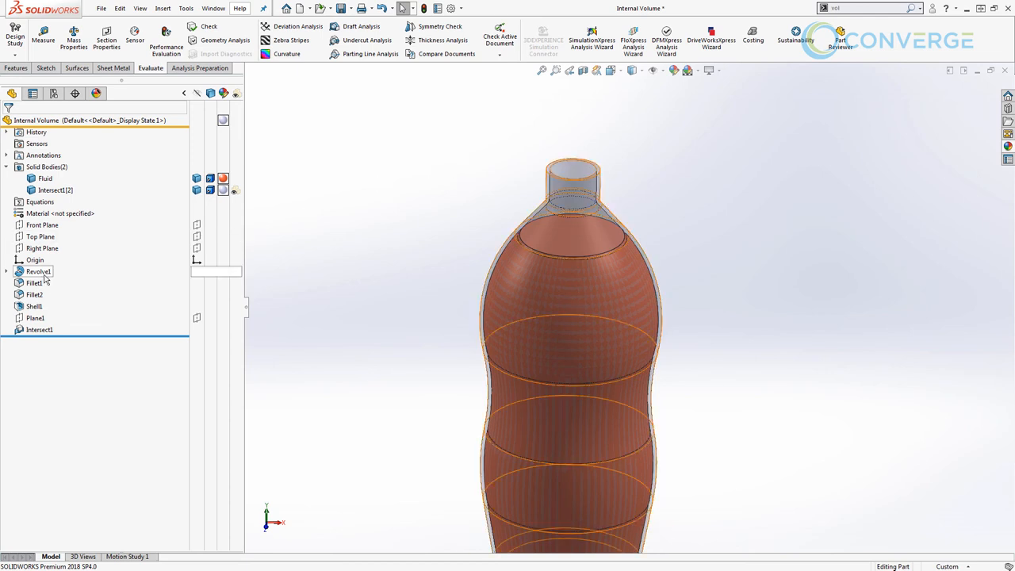
left_click(38, 272)
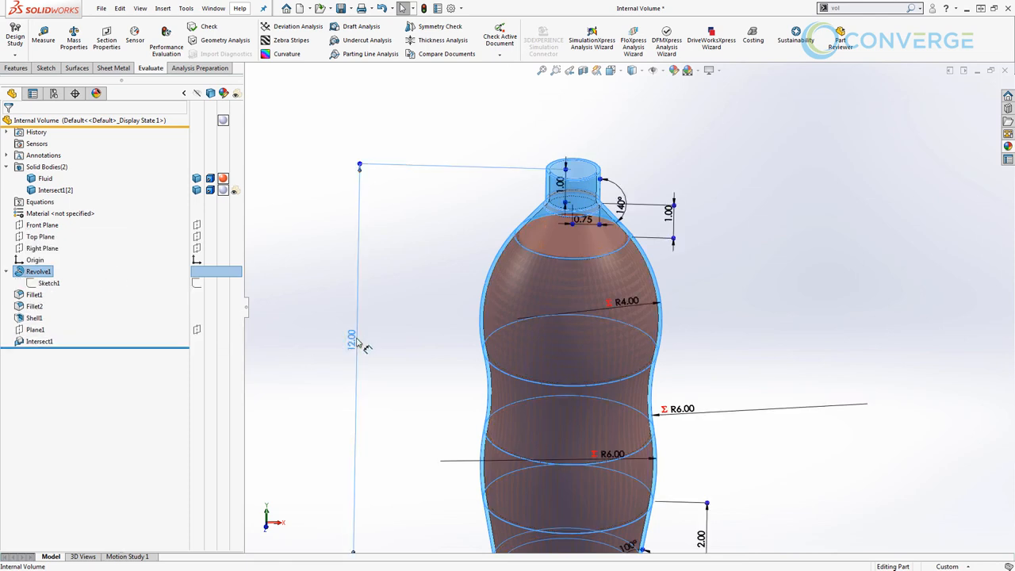
double_click(351, 337)
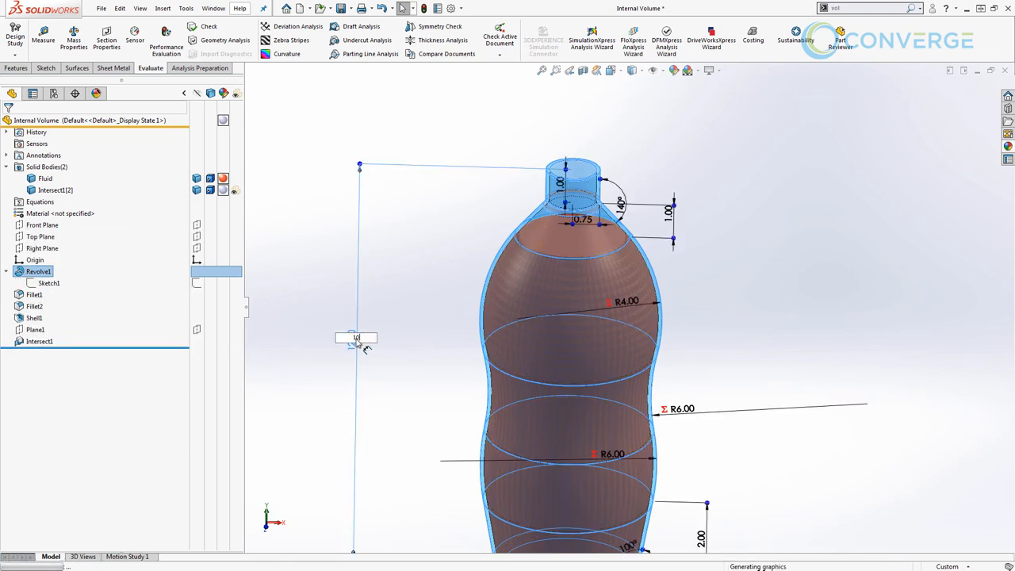